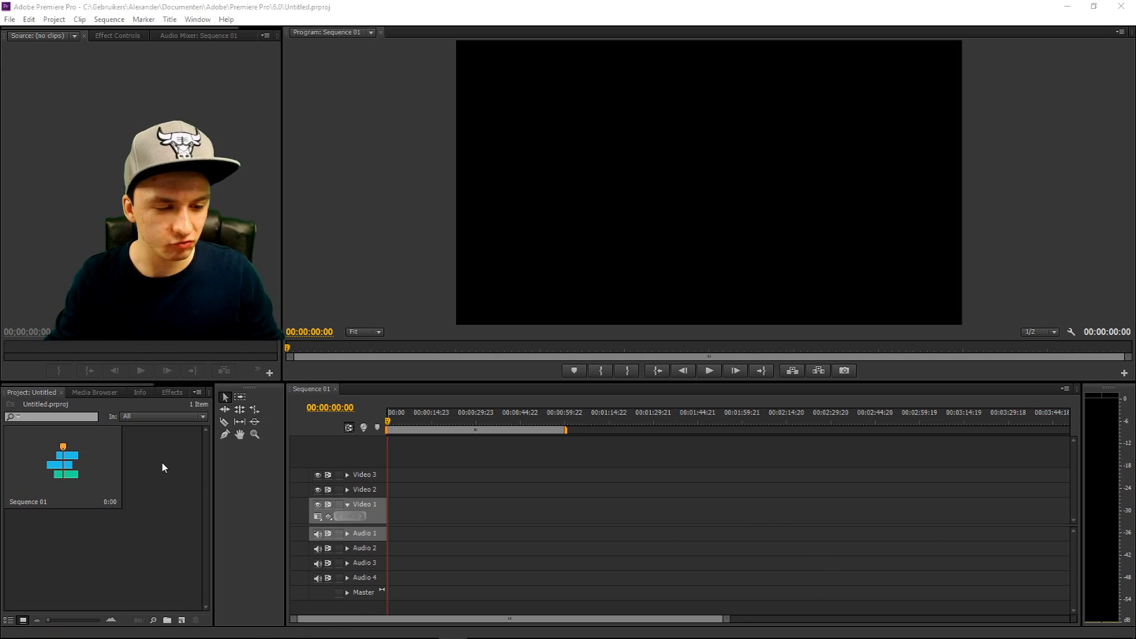
- Start a new Title item from the Project panel, to be named 'Text'
{"action": "right_click", "coordinate": [164, 467]}
{"action": "type", "text": "Text"}
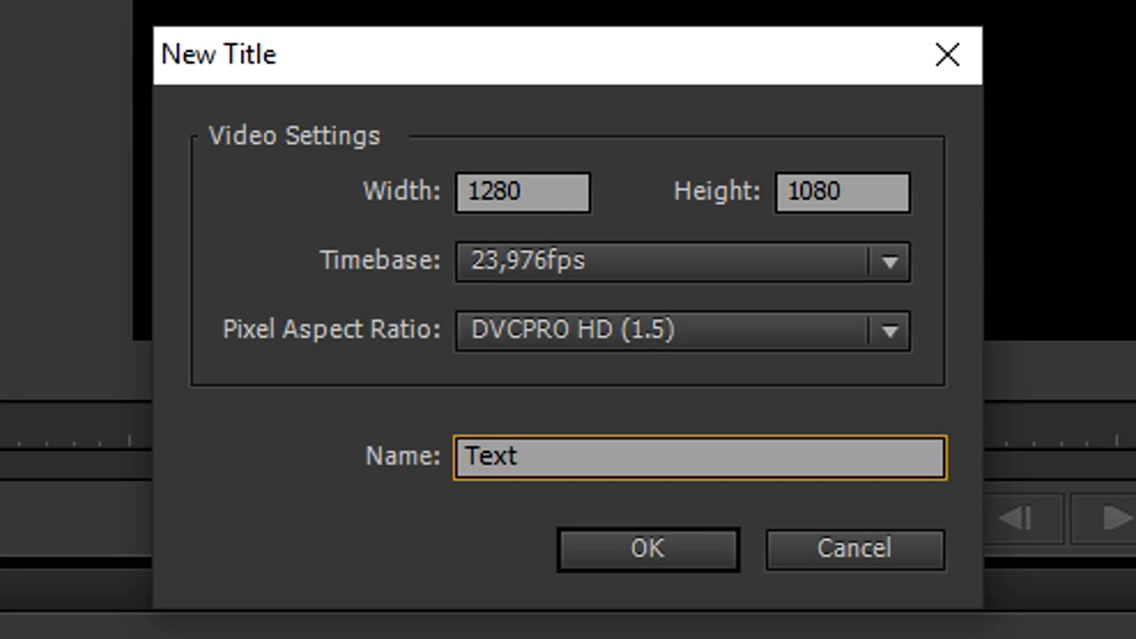
- Create the Text title, write 'Thank you for watching!' and move it near the frame centre
{"action": "left_click", "coordinate": [646, 549]}
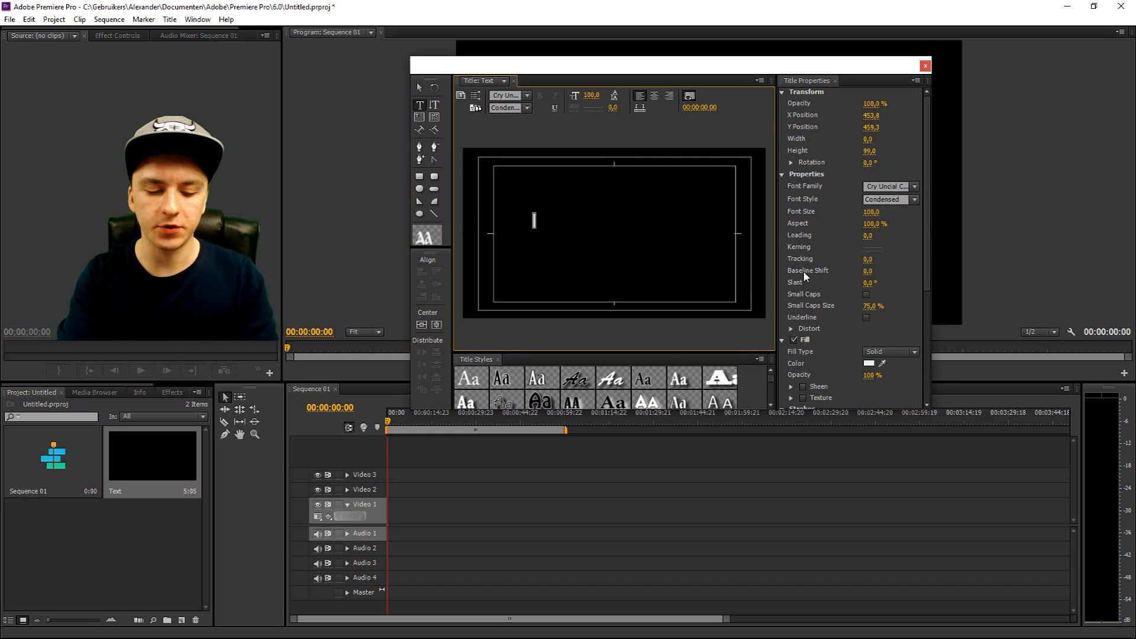
{"action": "type", "text": "Thank you for watching!"}
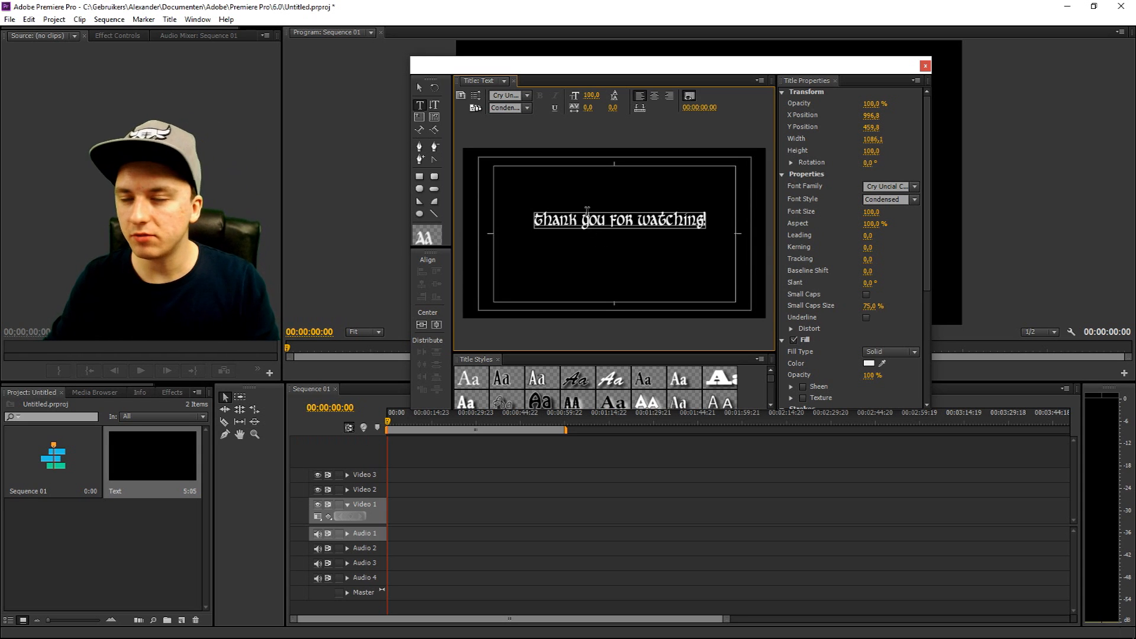
{"action": "left_click_drag", "start_coordinate": [618, 219], "coordinate": [621, 241]}
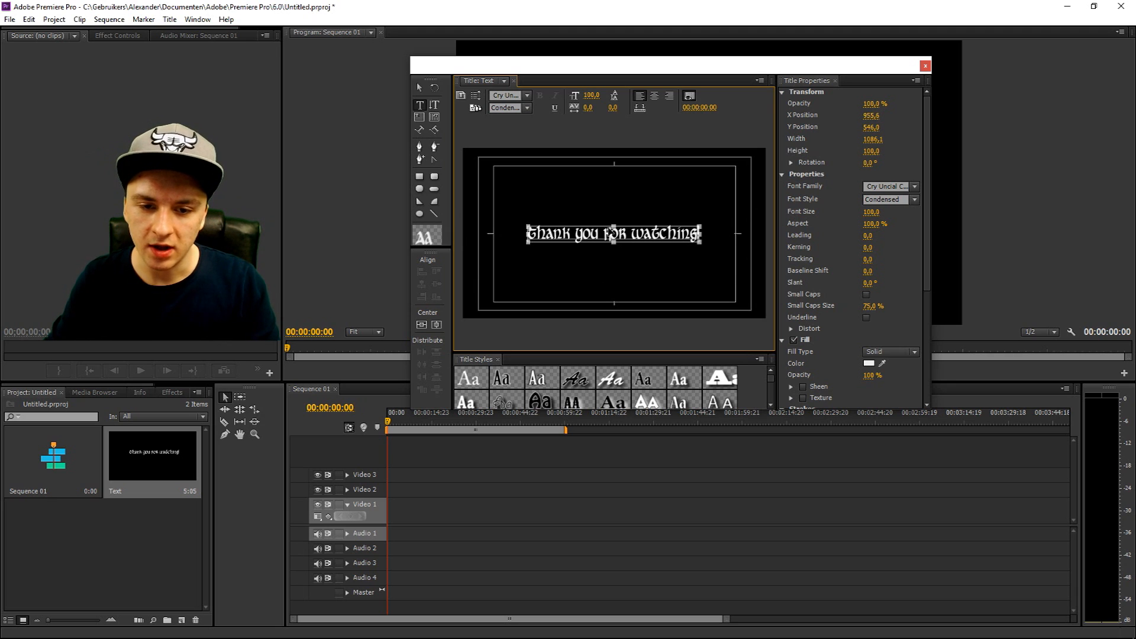
{"action": "left_click_drag", "start_coordinate": [612, 232], "coordinate": [618, 215]}
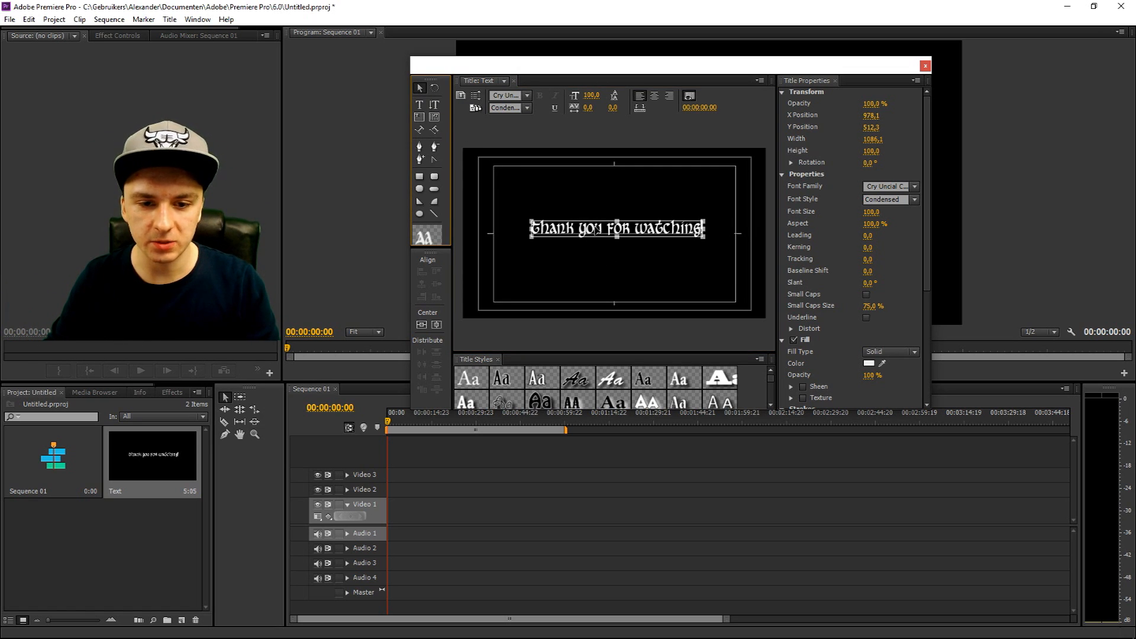
- Center the 'Thank you for watching!' text in the frame via Position > Vertical Center
{"action": "right_click", "coordinate": [616, 229]}
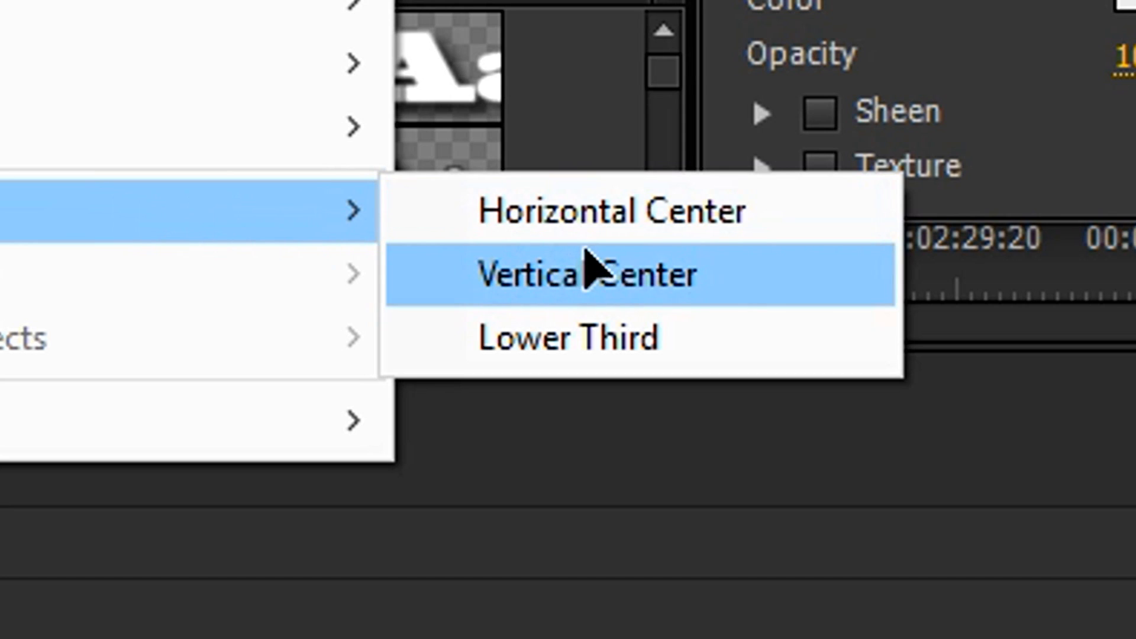
{"action": "left_click", "coordinate": [580, 273]}
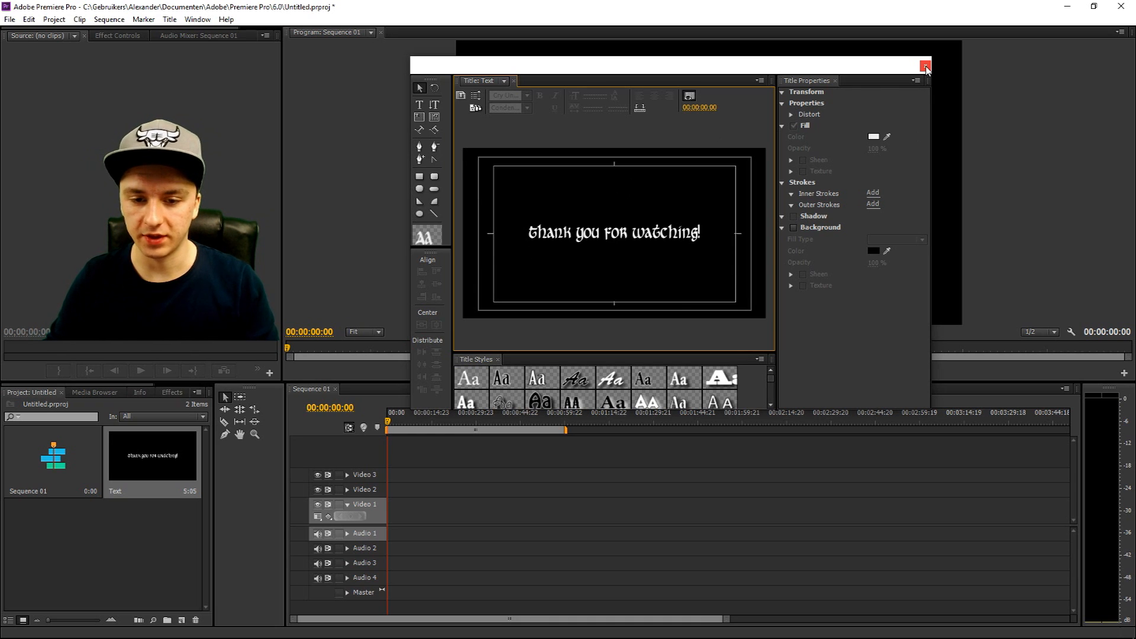
- Close the Titler so the finished Text title is ready to place on Video 3
{"action": "left_click", "coordinate": [926, 65]}
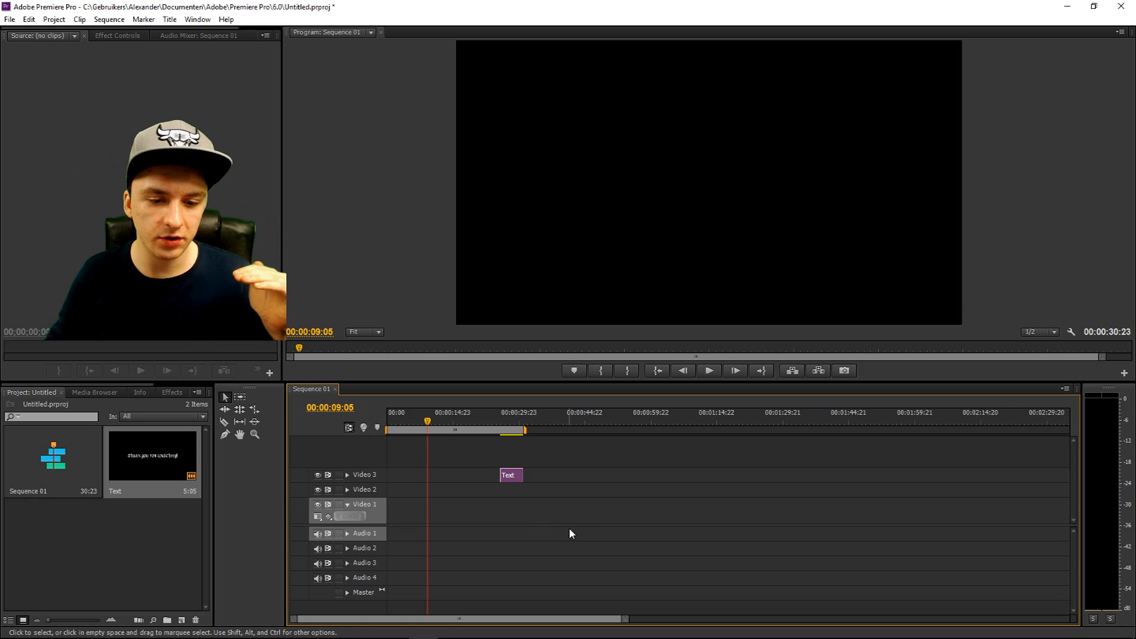
- Drop Ash O Connor - Vibe [NCS Release].mp3 onto Audio 1 aligned with the Text clip
{"action": "left_click_drag", "start_coordinate": [51, 529], "coordinate": [782, 534]}
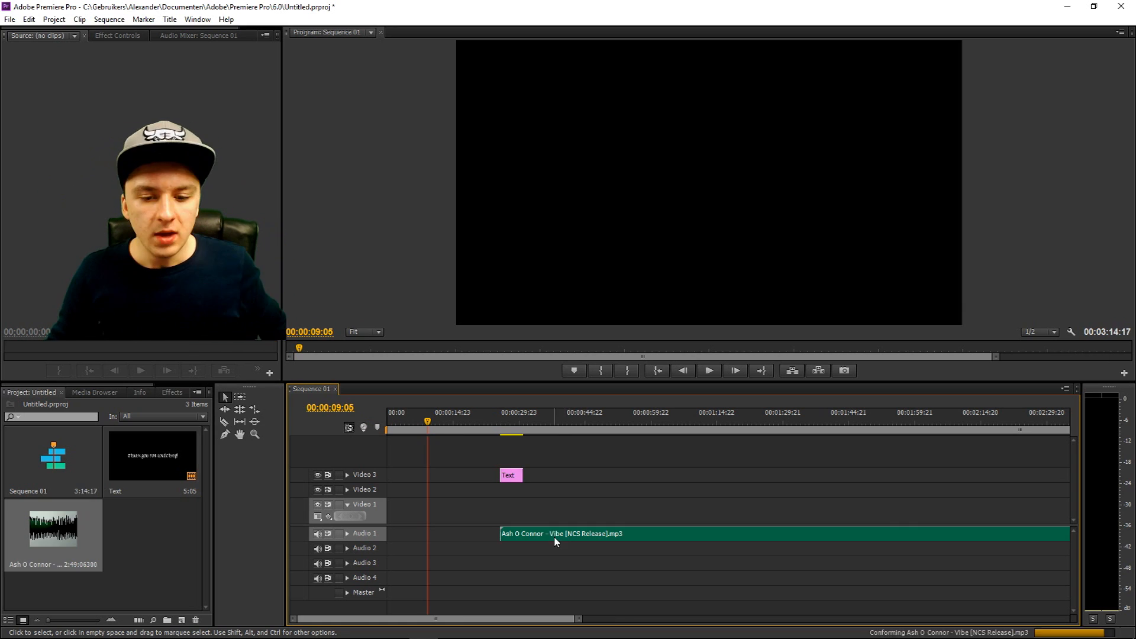
{"action": "left_click", "coordinate": [470, 412]}
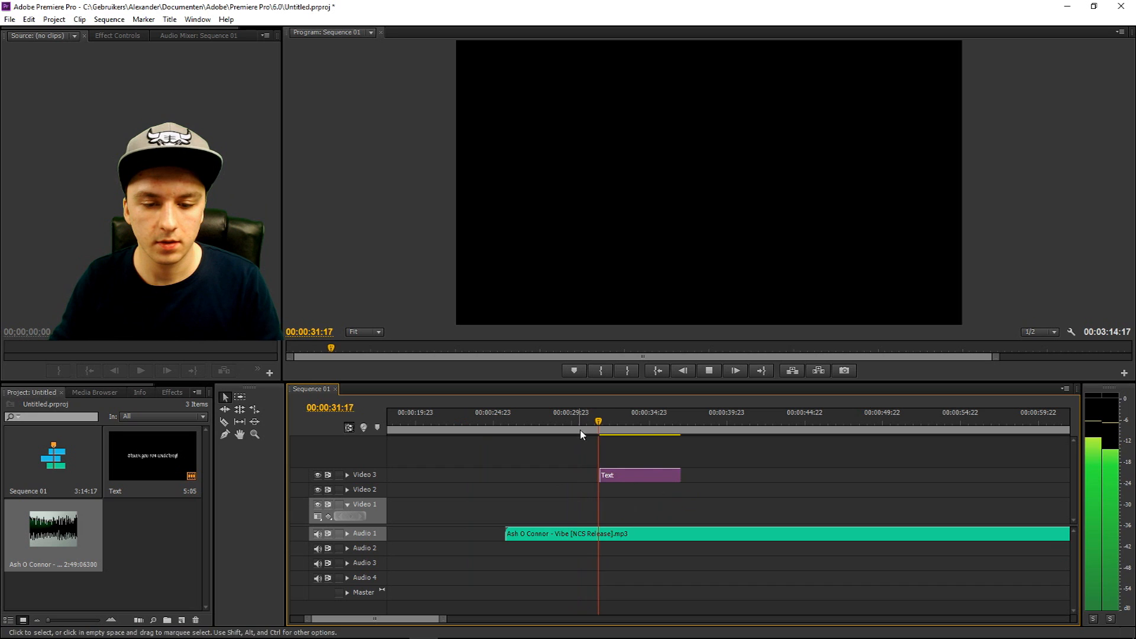
{"action": "left_click", "coordinate": [629, 420]}
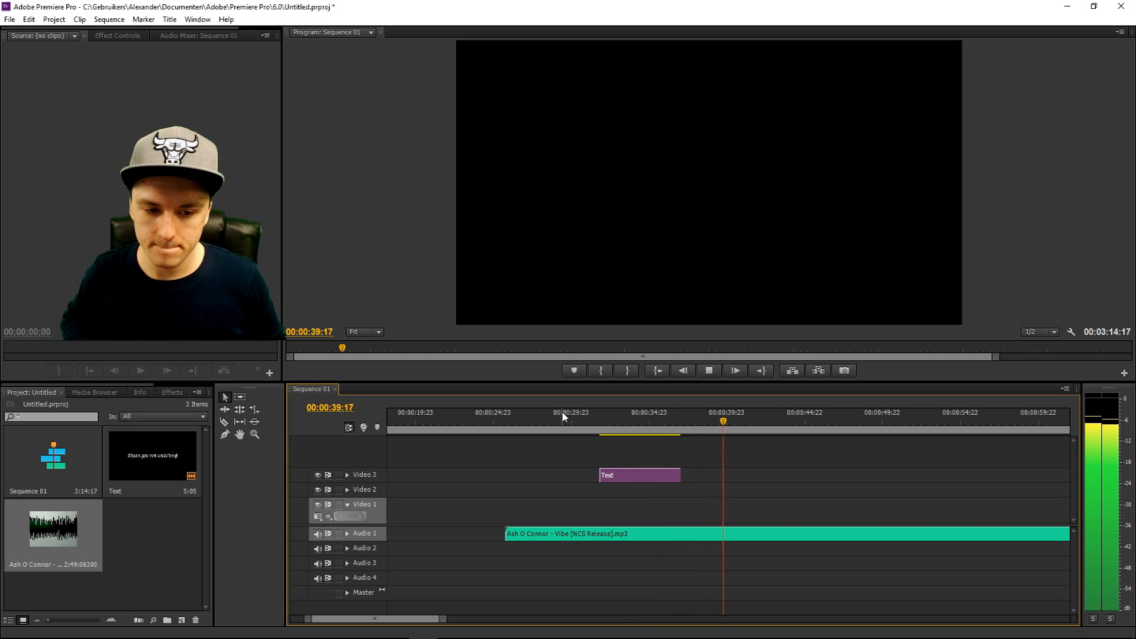
{"action": "left_click", "coordinate": [708, 370]}
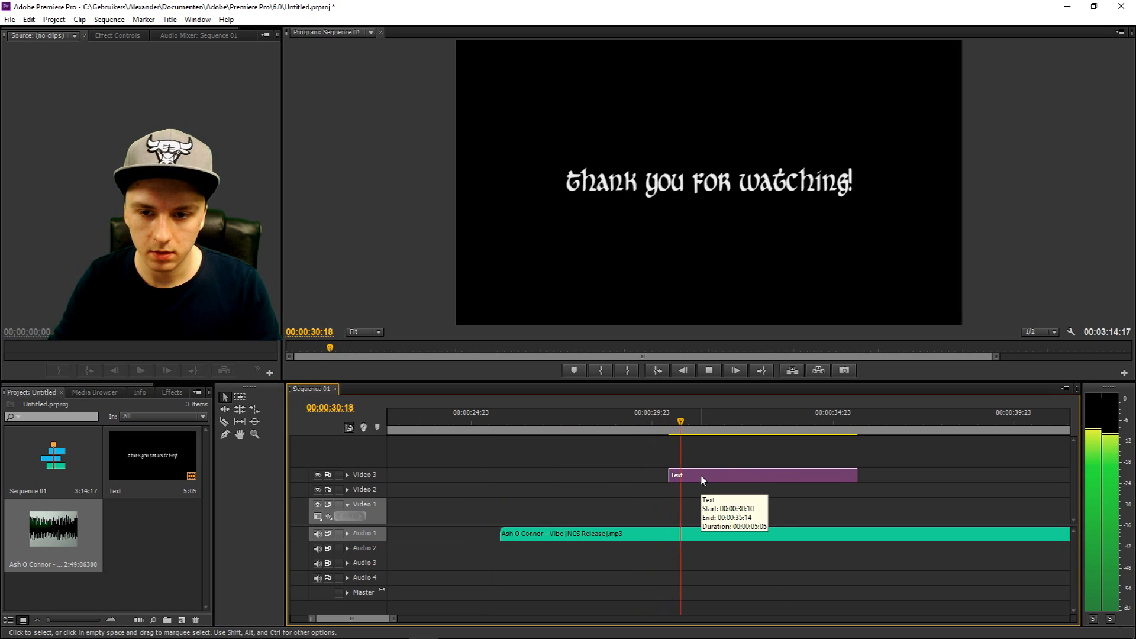
- Extend the Text clip on Video 3 to end around 00:00:42, then park the playhead before the song
{"action": "left_click_drag", "start_coordinate": [762, 475], "coordinate": [786, 475]}
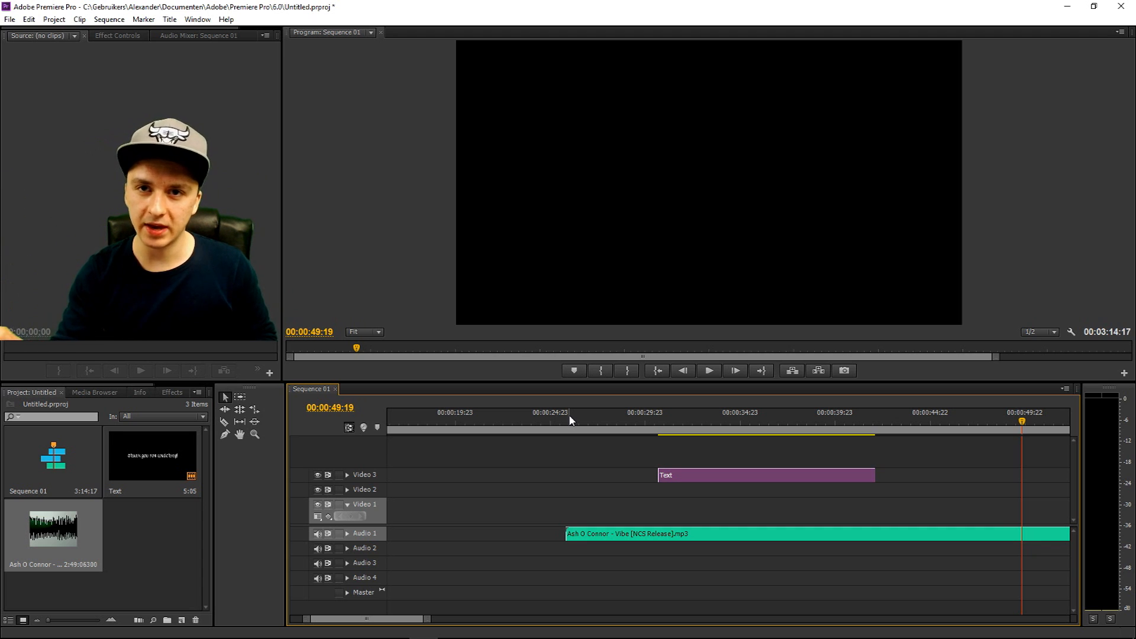
{"action": "left_click", "coordinate": [535, 412]}
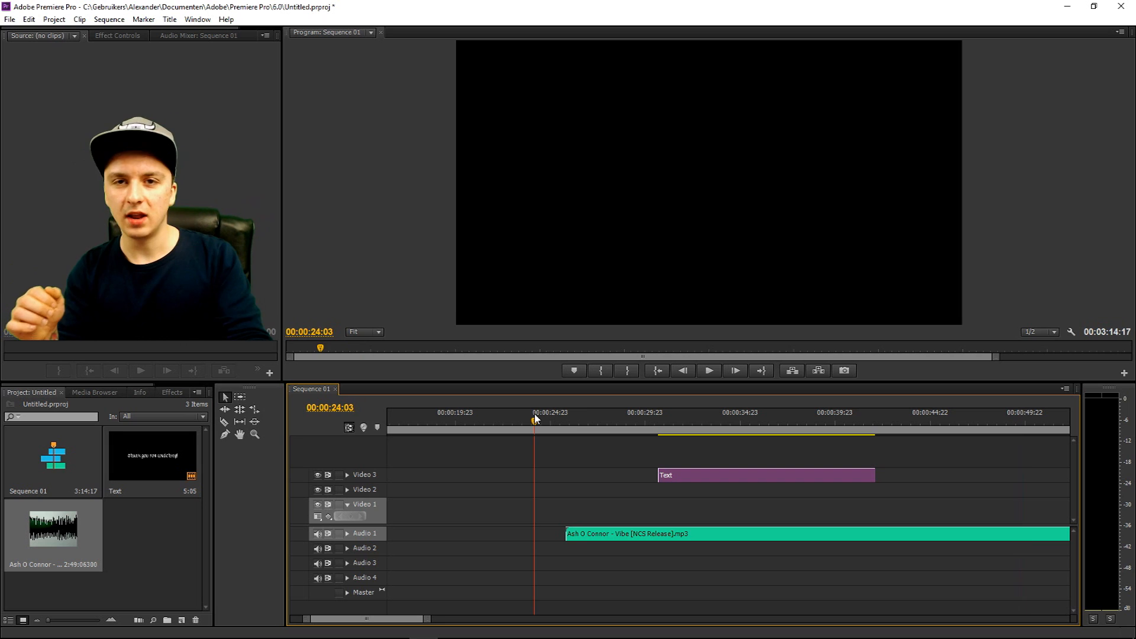